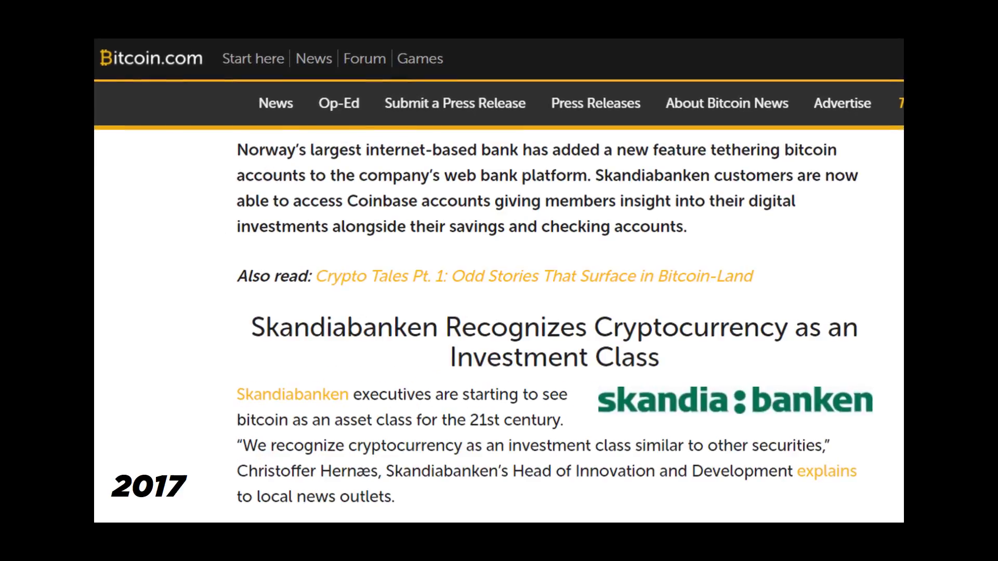
scroll("down", 3)
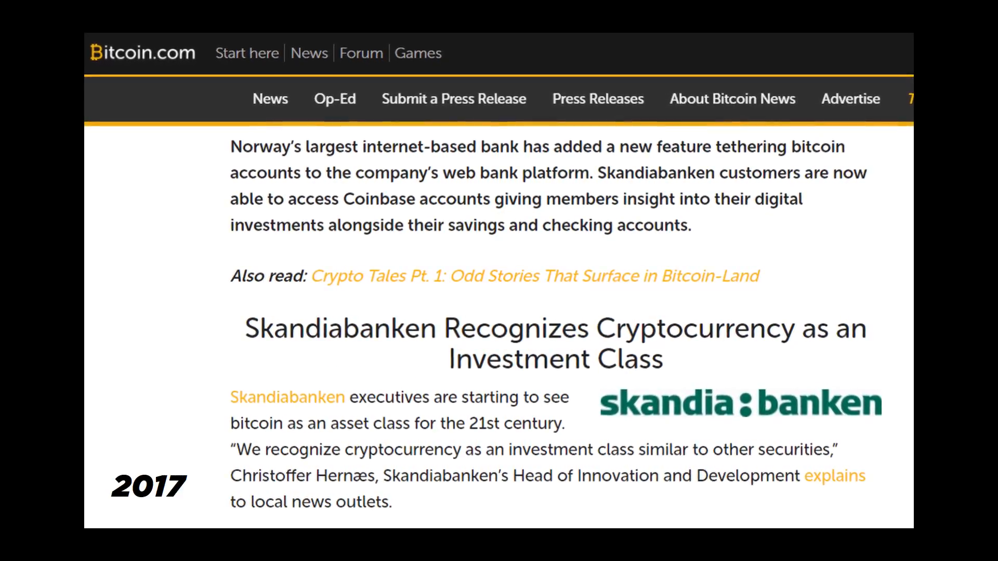